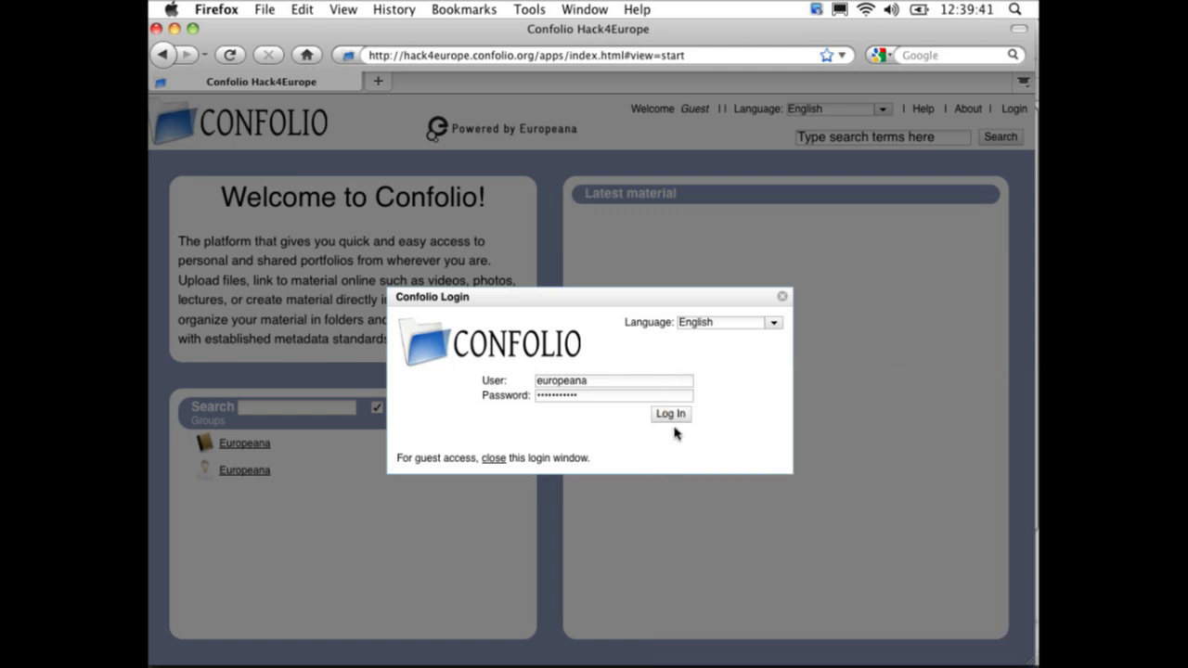
Log in to the europeana account and open My Portfolio's top folder.
{"action": "left_click", "coordinate": [670, 414]}
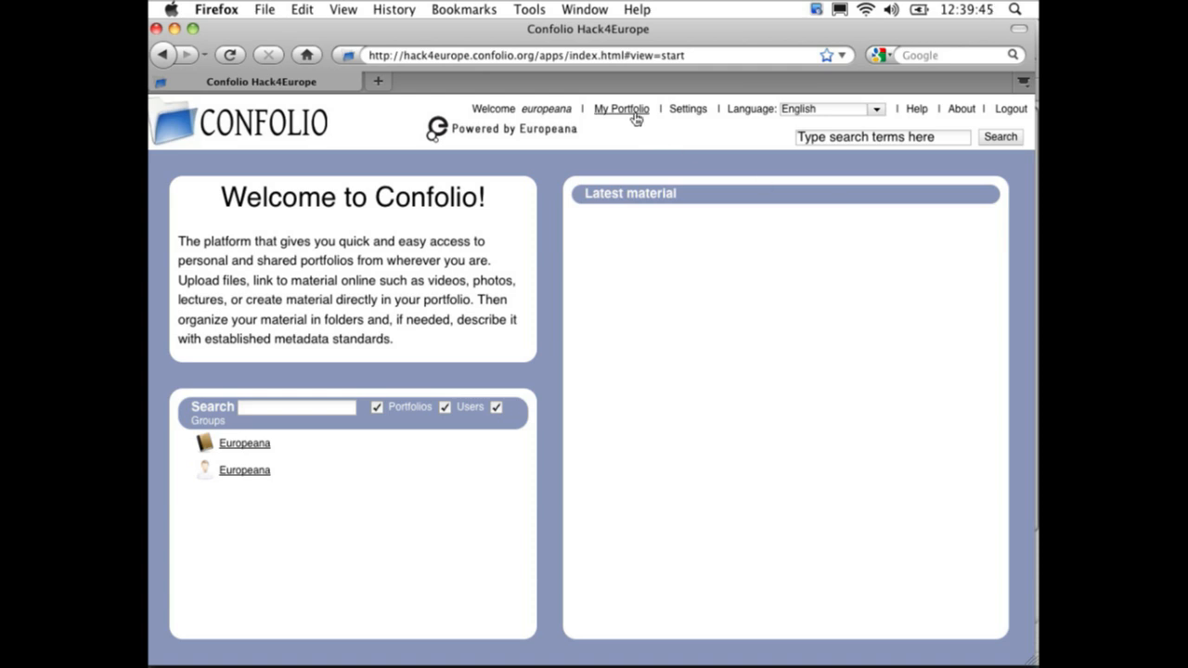
{"action": "left_click", "coordinate": [620, 109]}
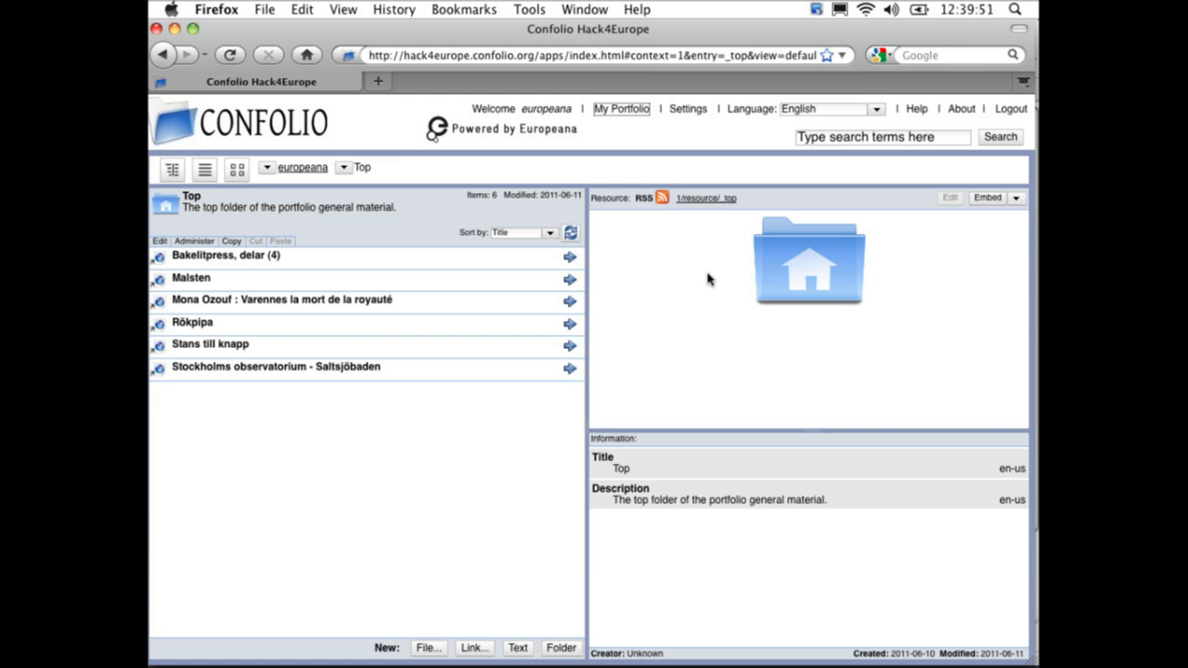
{"action": "mouse_move", "coordinate": [863, 218]}
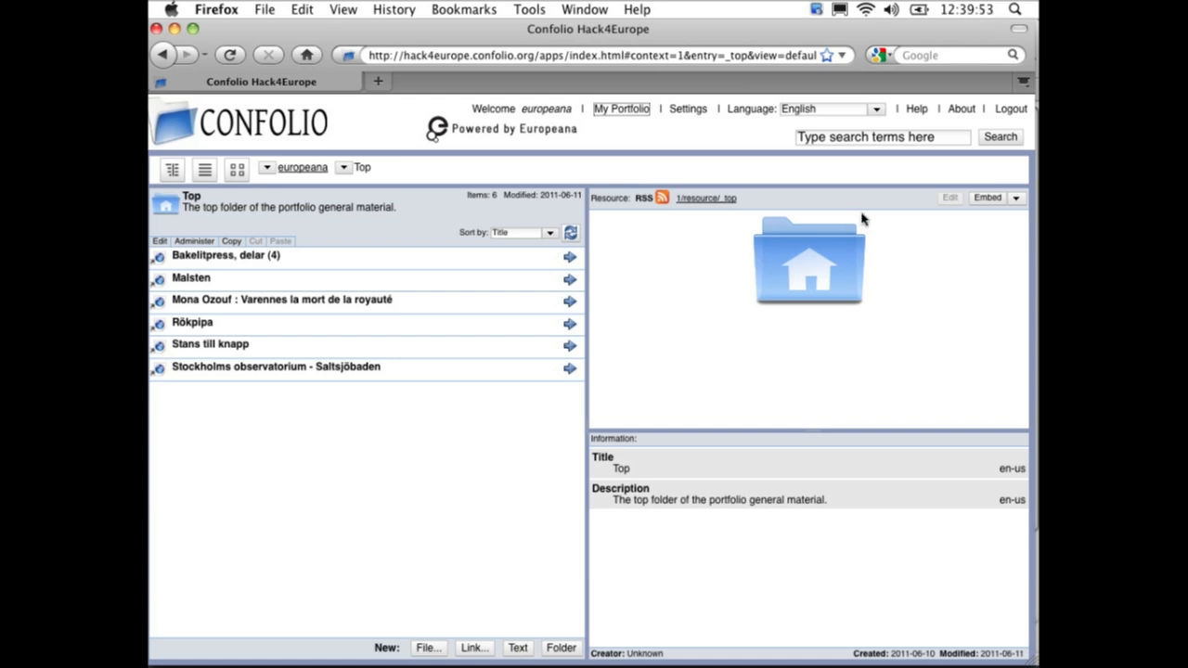
Search Europeana for 'Stockholm' from the header search box.
{"action": "left_click", "coordinate": [882, 136]}
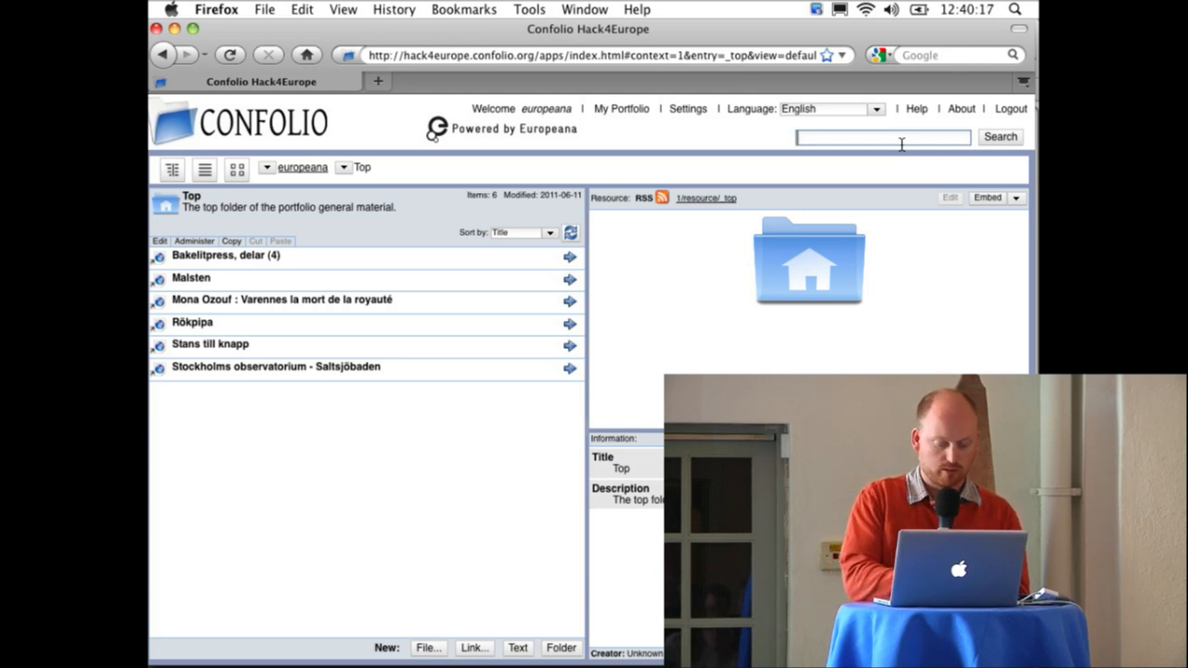
{"action": "type", "text": "Stockholm"}
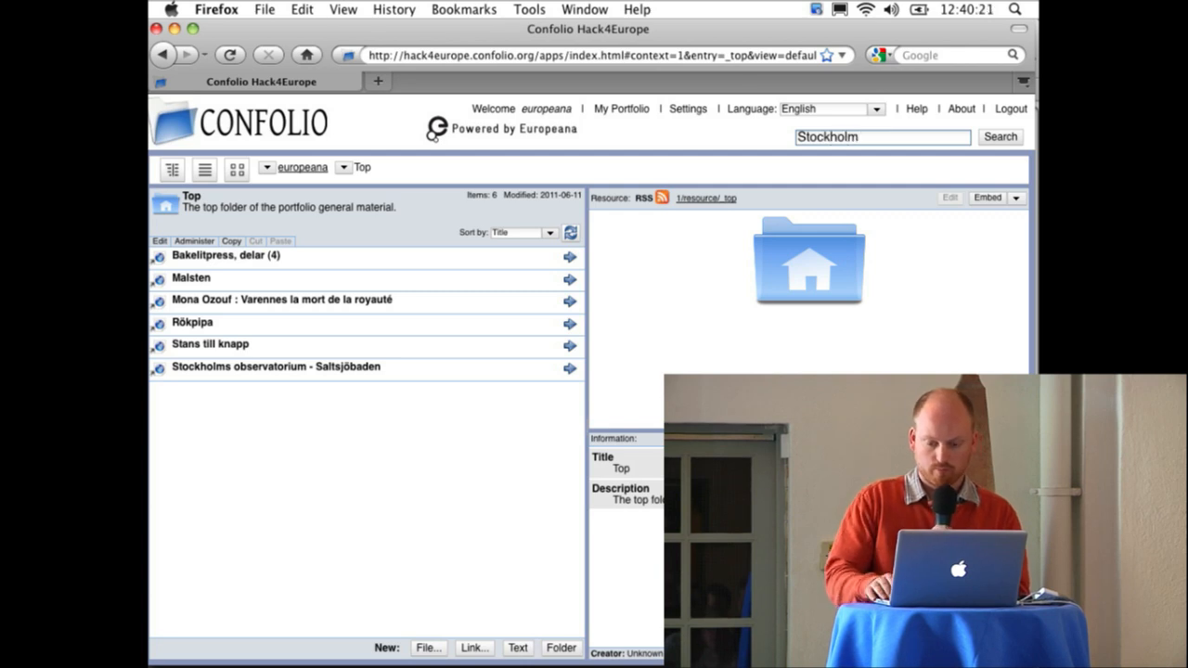
{"action": "left_click", "coordinate": [999, 136]}
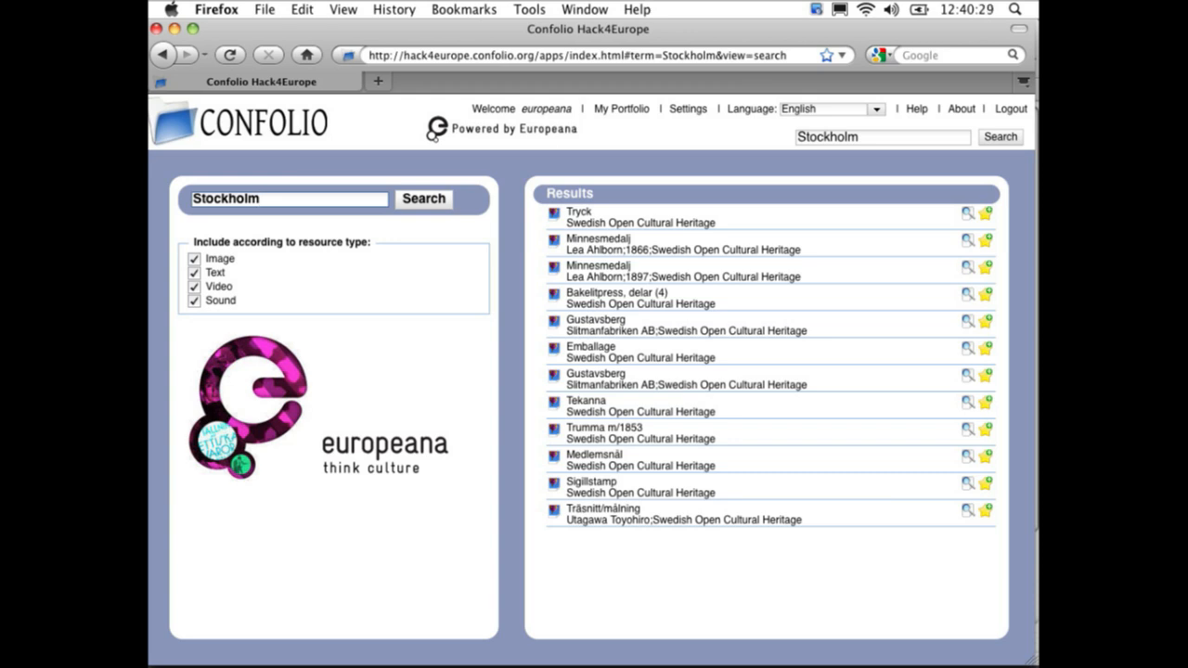
Add the second Gustavsberg result to the portfolio and dismiss the confirmation.
{"action": "left_click", "coordinate": [289, 199]}
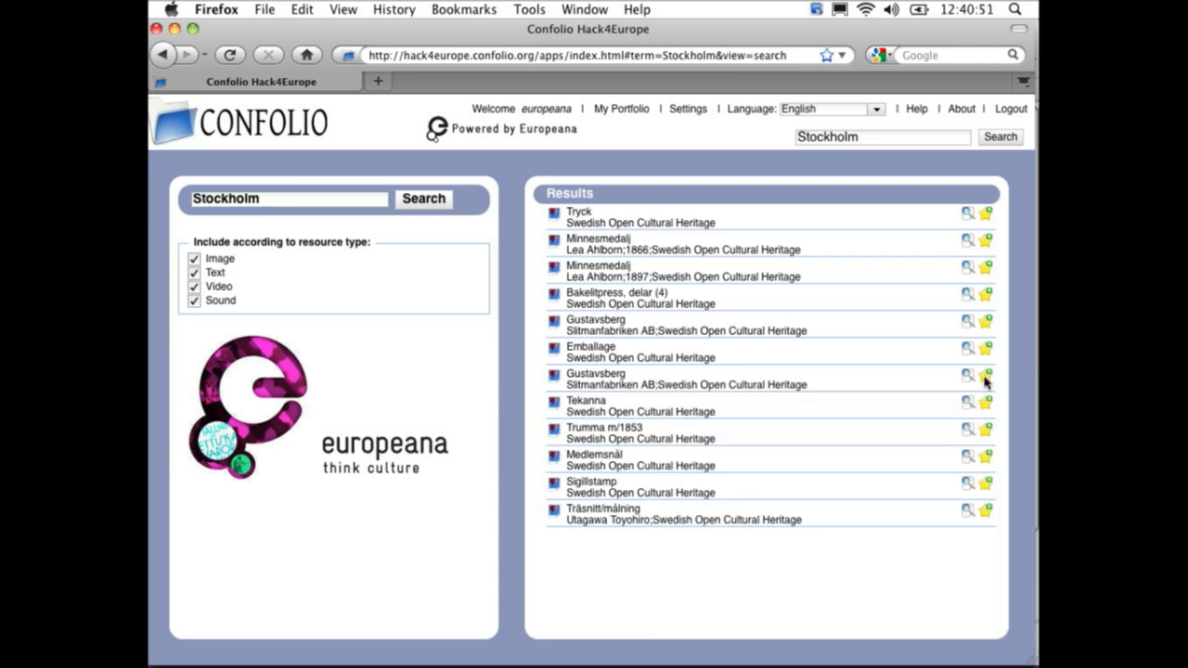
{"action": "left_click", "coordinate": [985, 376]}
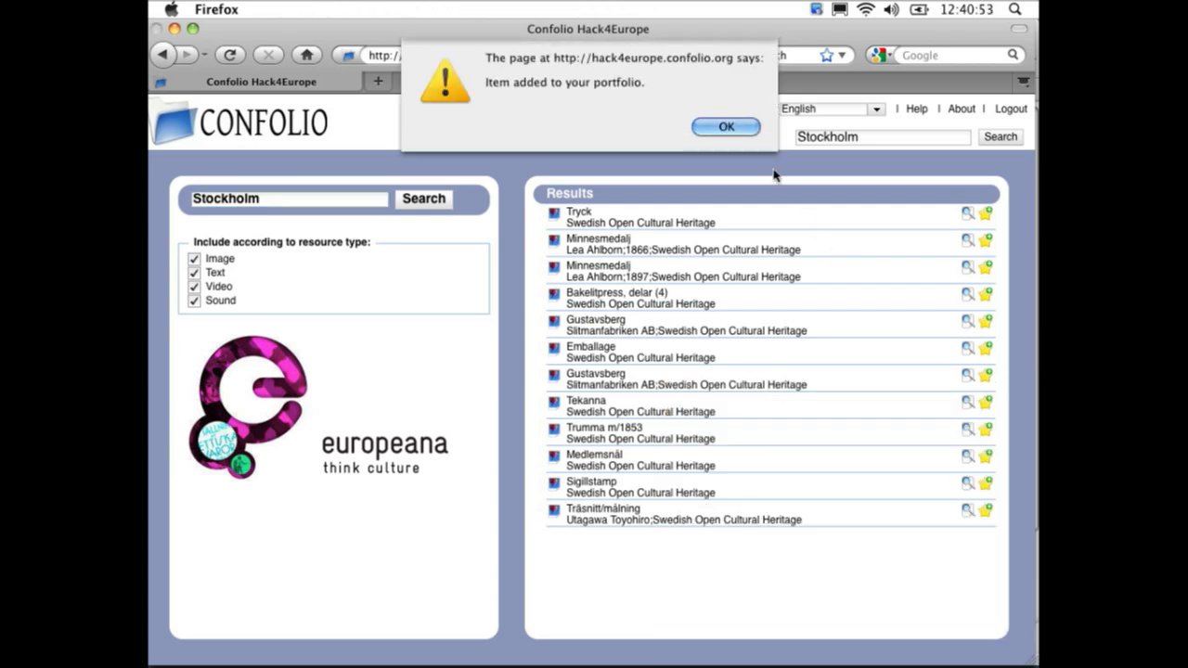
{"action": "left_click", "coordinate": [725, 127]}
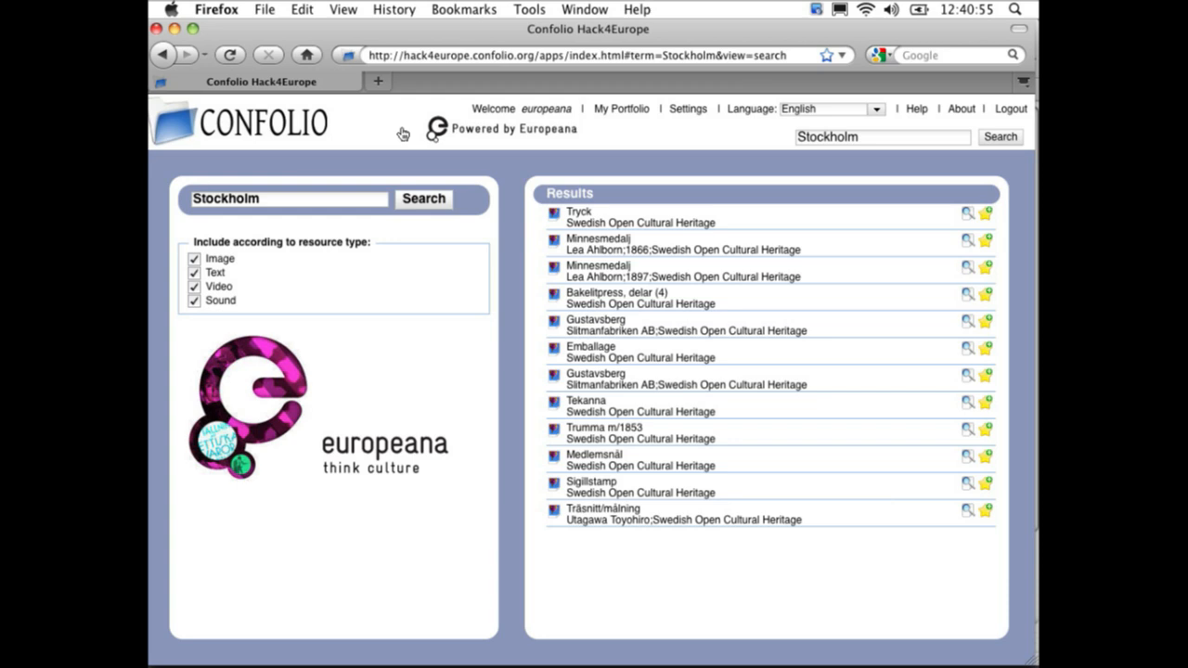
{"action": "mouse_move", "coordinate": [683, 102]}
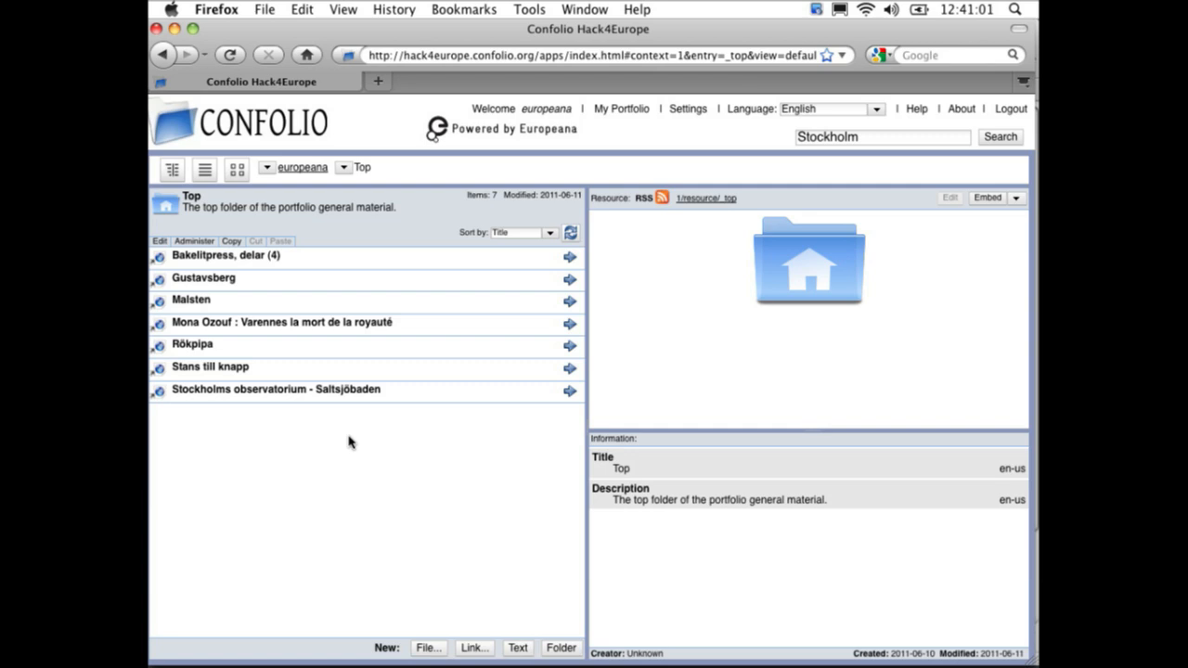
{"action": "mouse_move", "coordinate": [238, 281]}
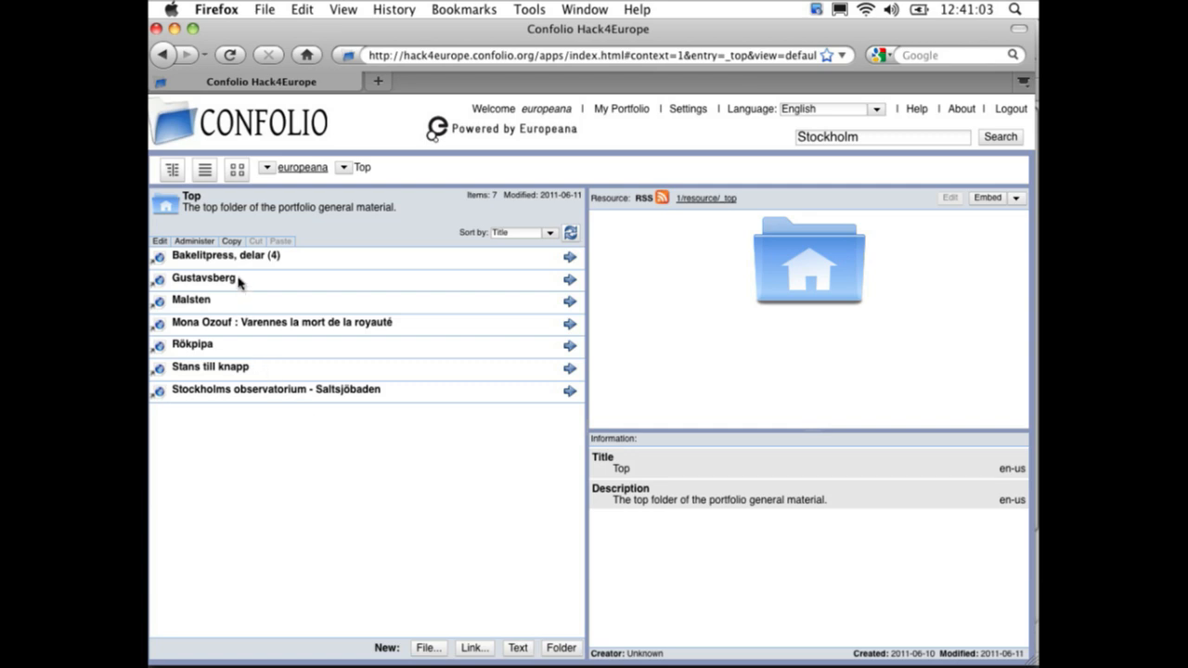
Select the new Gustavsberg entry in the seven-item portfolio folder.
{"action": "left_click", "coordinate": [202, 277]}
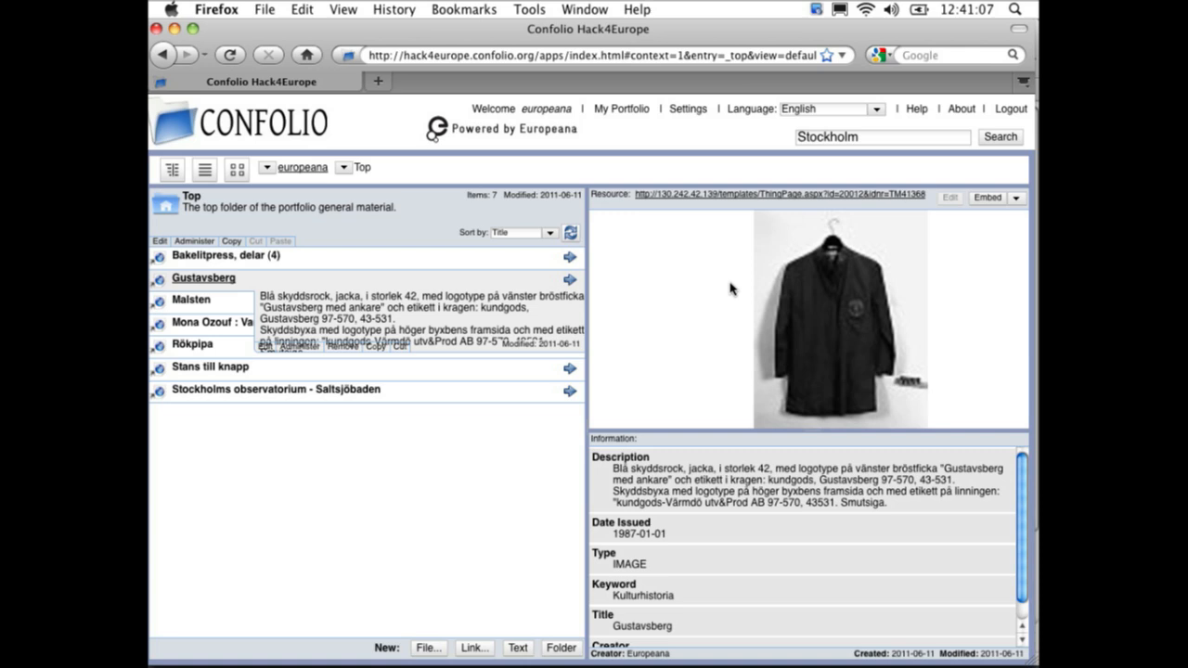
{"action": "mouse_move", "coordinate": [724, 293]}
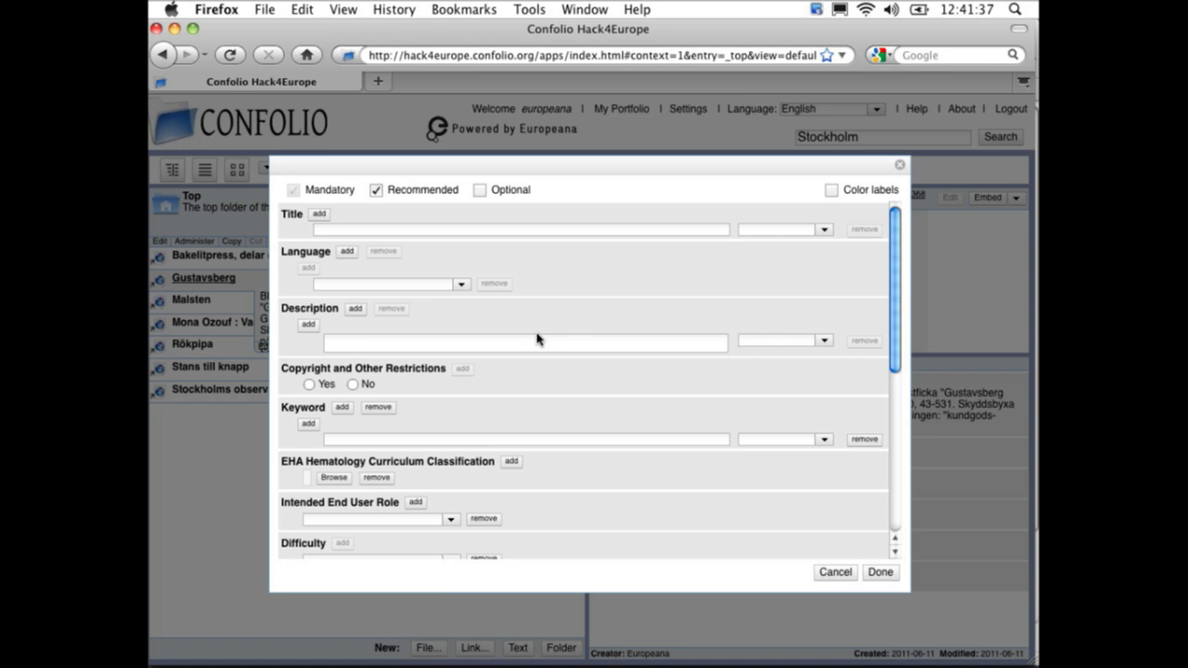
Enter 'Nice jacket.' in the Description field and scroll down the form.
{"action": "left_click", "coordinate": [525, 342]}
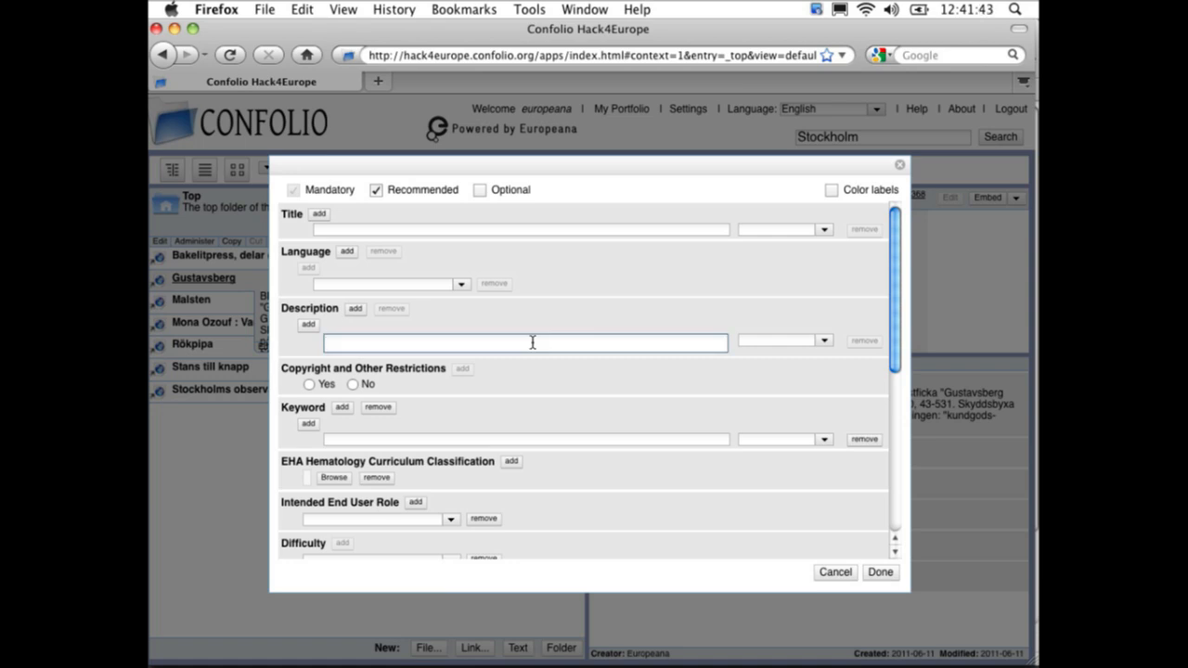
{"action": "type", "text": "Nice"}
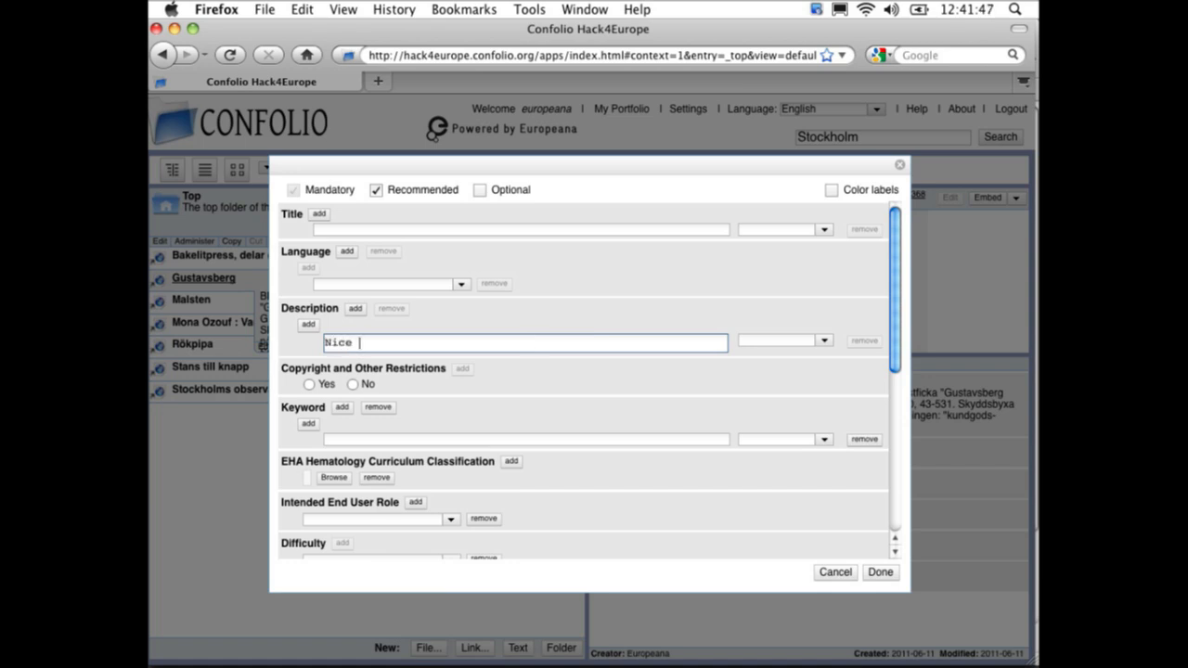
{"action": "type", "text": "jacket."}
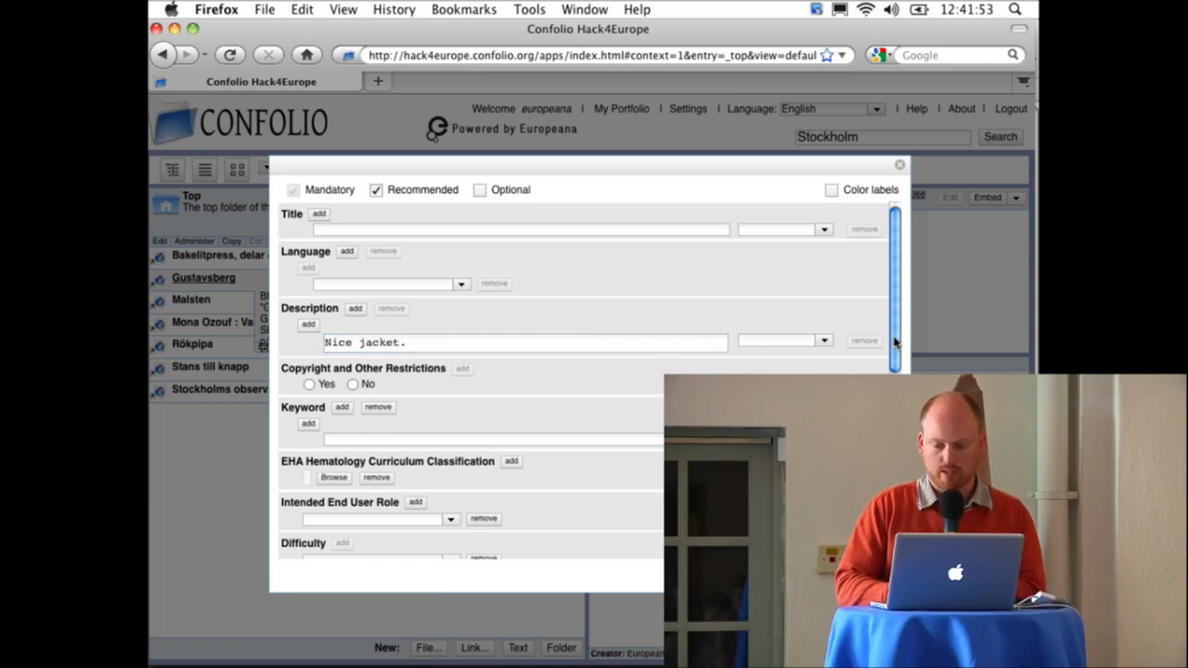
{"action": "scroll", "scroll_direction": "down", "scroll_amount": 3}
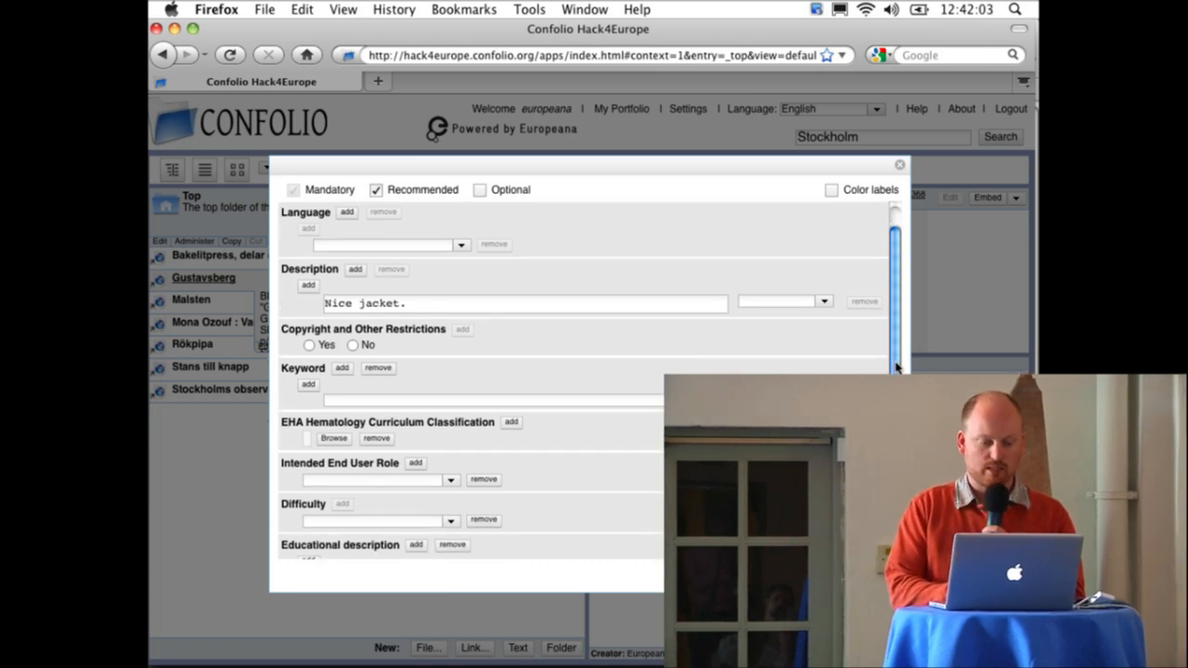
{"action": "scroll", "scroll_direction": "down", "scroll_amount": 3}
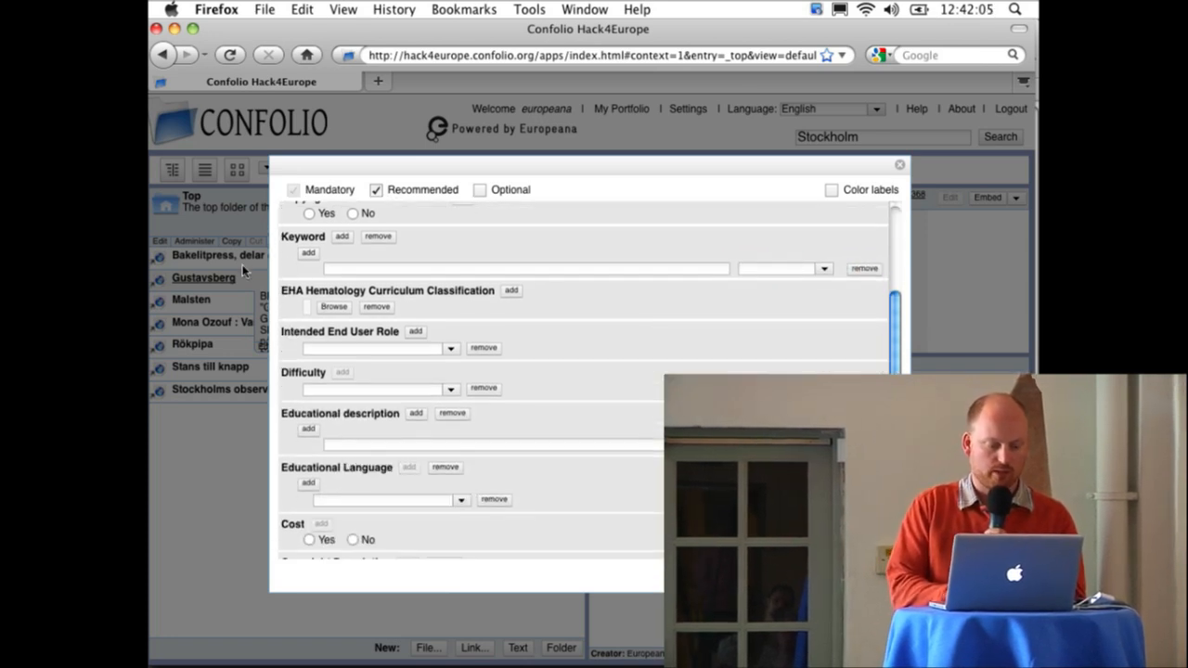
Browse the EHA curriculum tree and pick 1Ai) Acquired immune hemolytic anemias.
{"action": "left_click", "coordinate": [333, 307]}
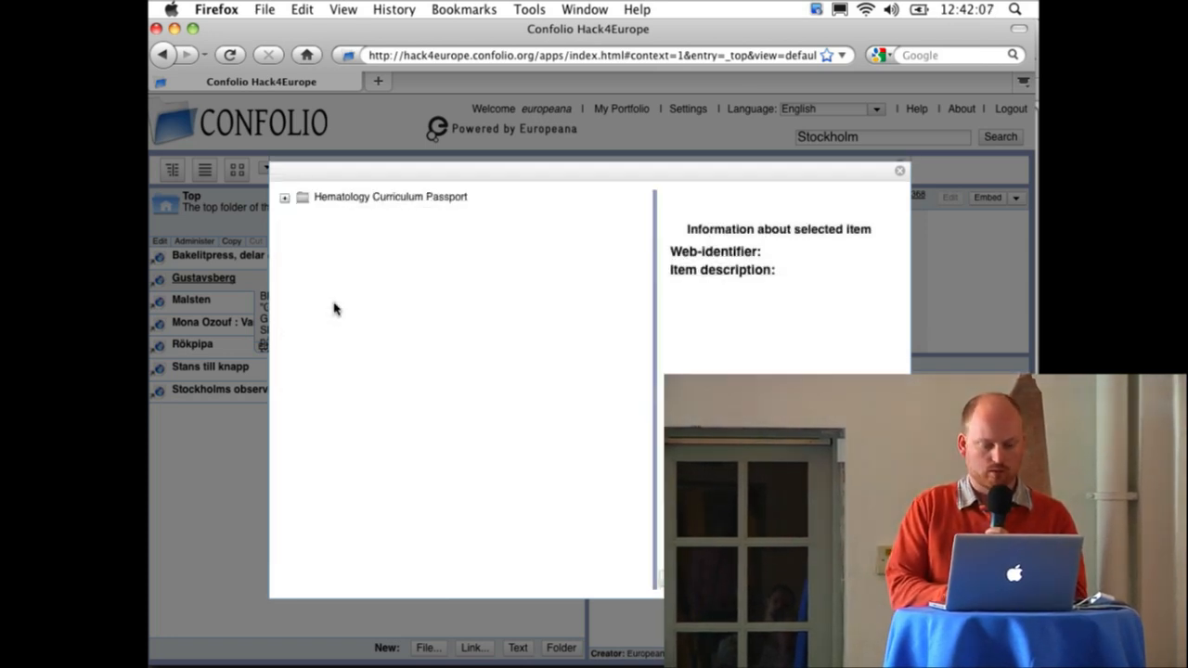
{"action": "mouse_move", "coordinate": [281, 215]}
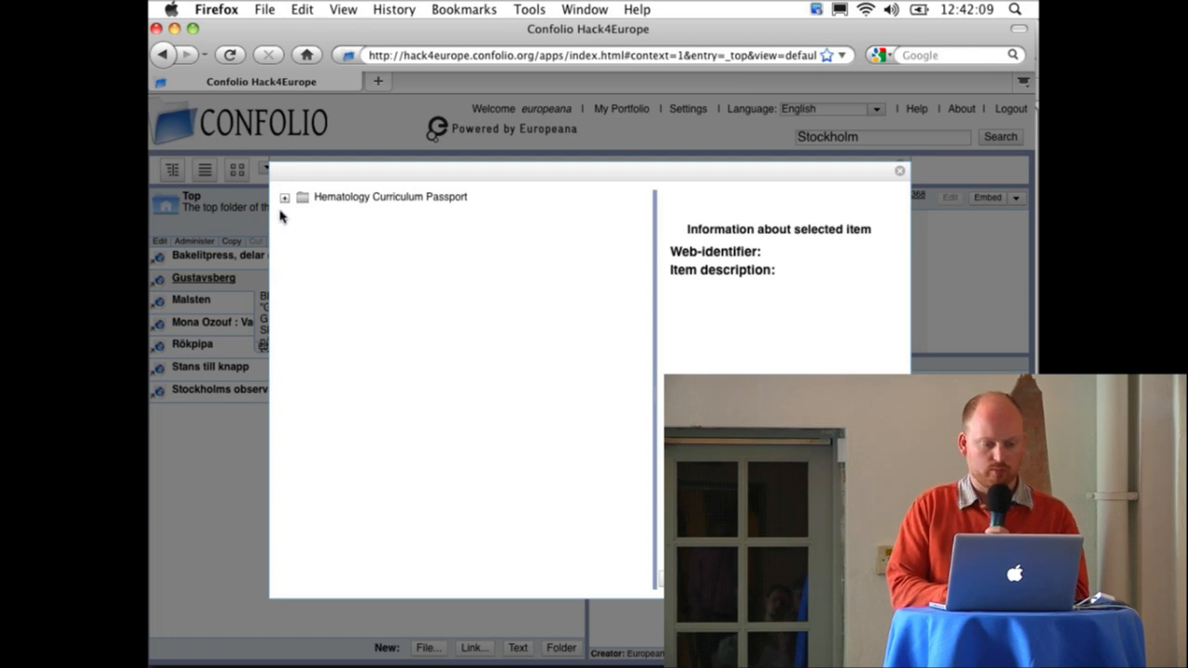
{"action": "left_click", "coordinate": [285, 197]}
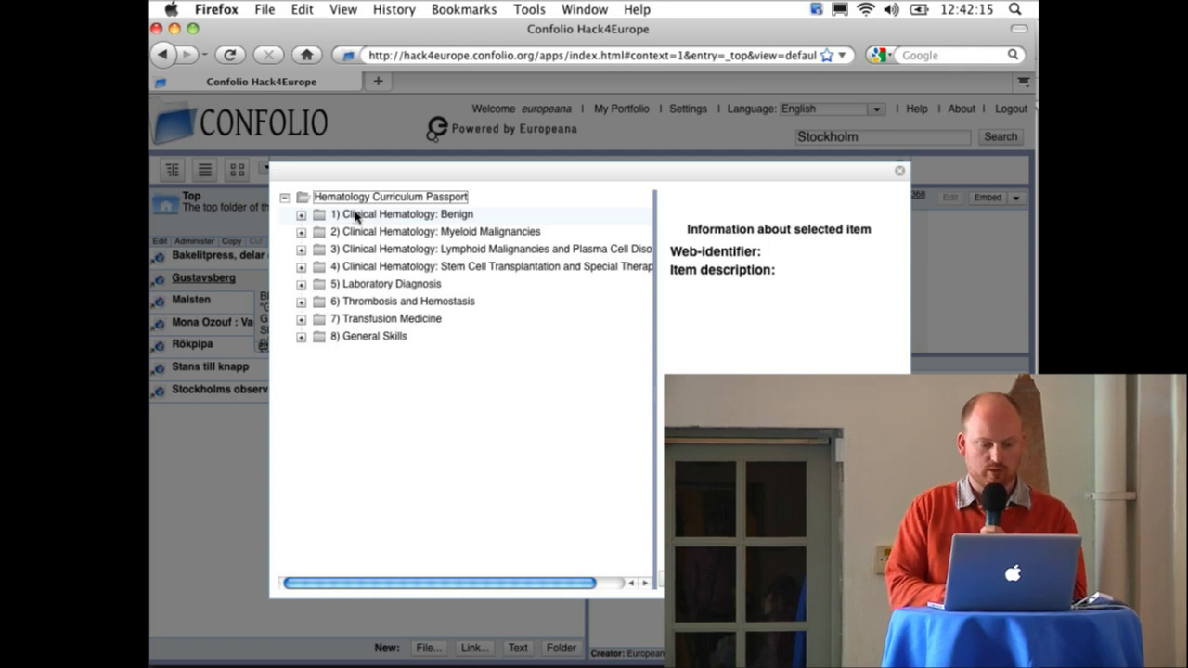
{"action": "left_click", "coordinate": [301, 214]}
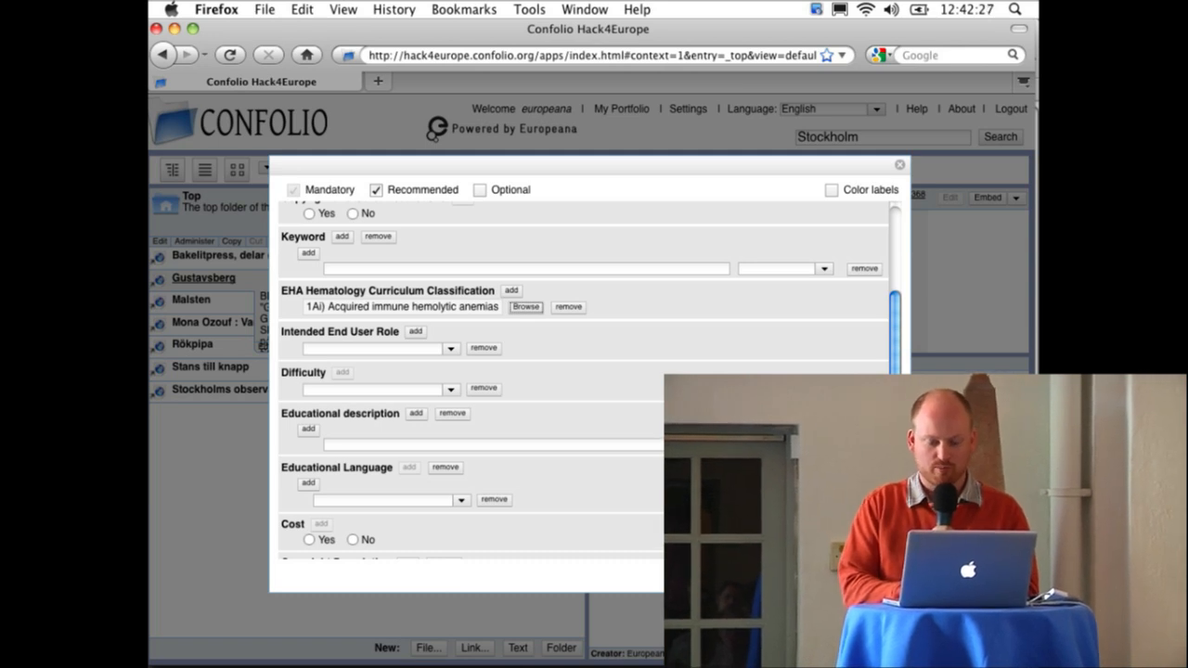
Save the jacket's edited metadata with Done.
{"action": "left_click", "coordinate": [899, 164]}
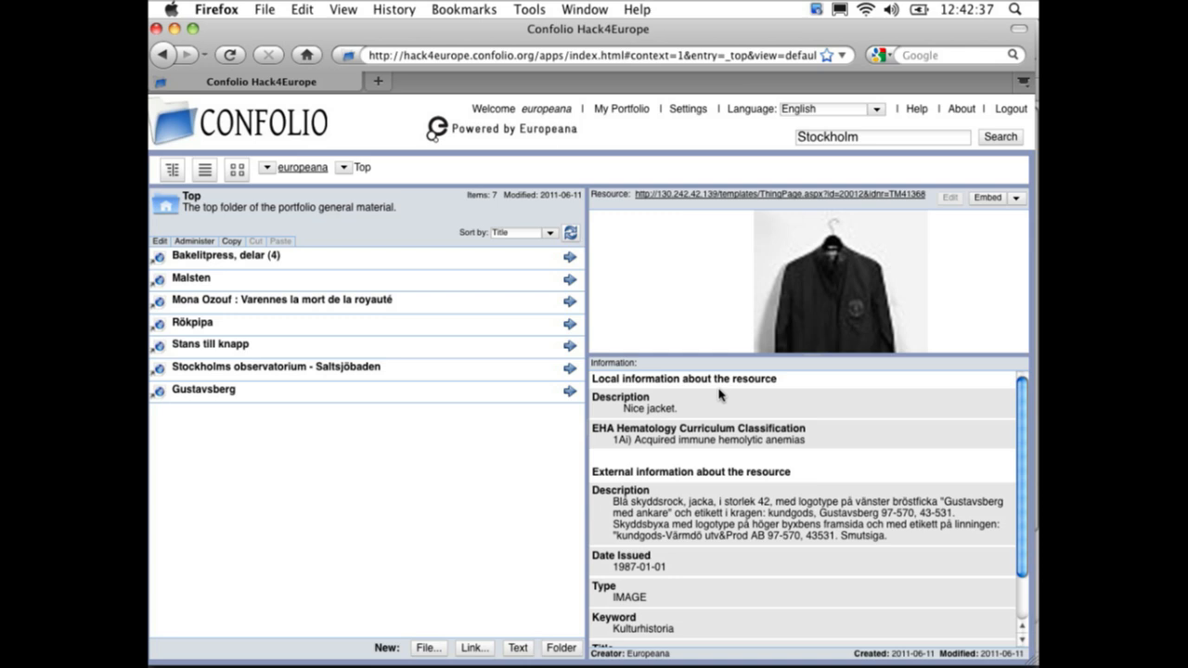
{"action": "mouse_move", "coordinate": [314, 316]}
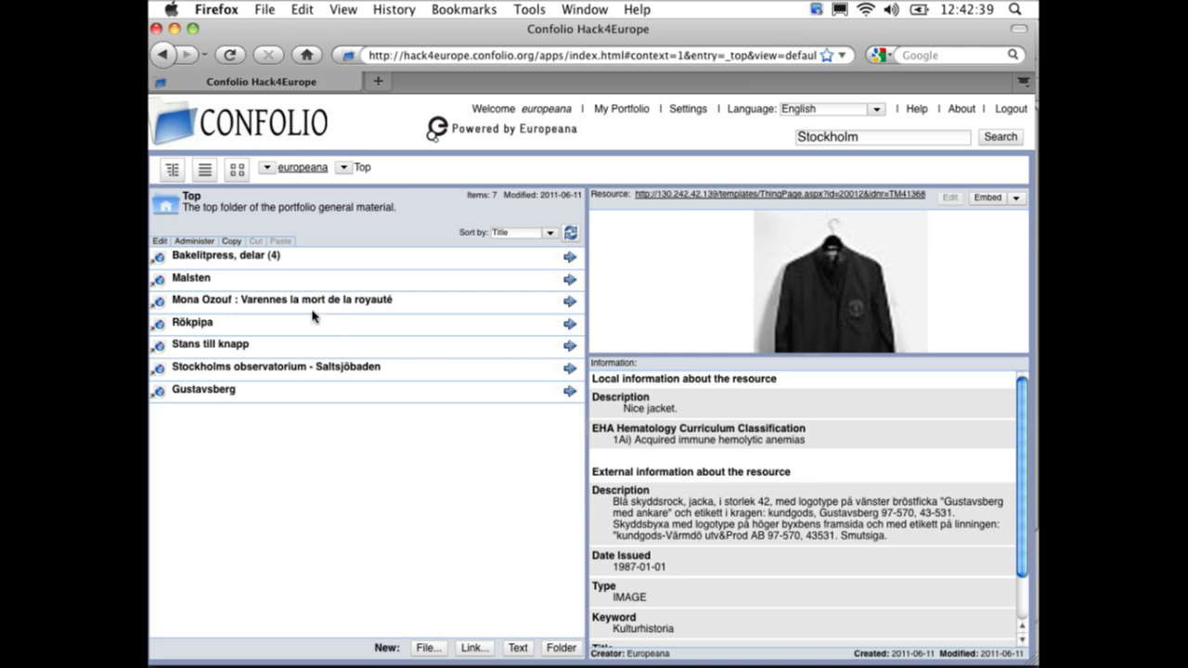
Expand the Gustavsberg entry and scroll its Information panel to 'Nice jacket.'.
{"action": "left_click", "coordinate": [203, 389]}
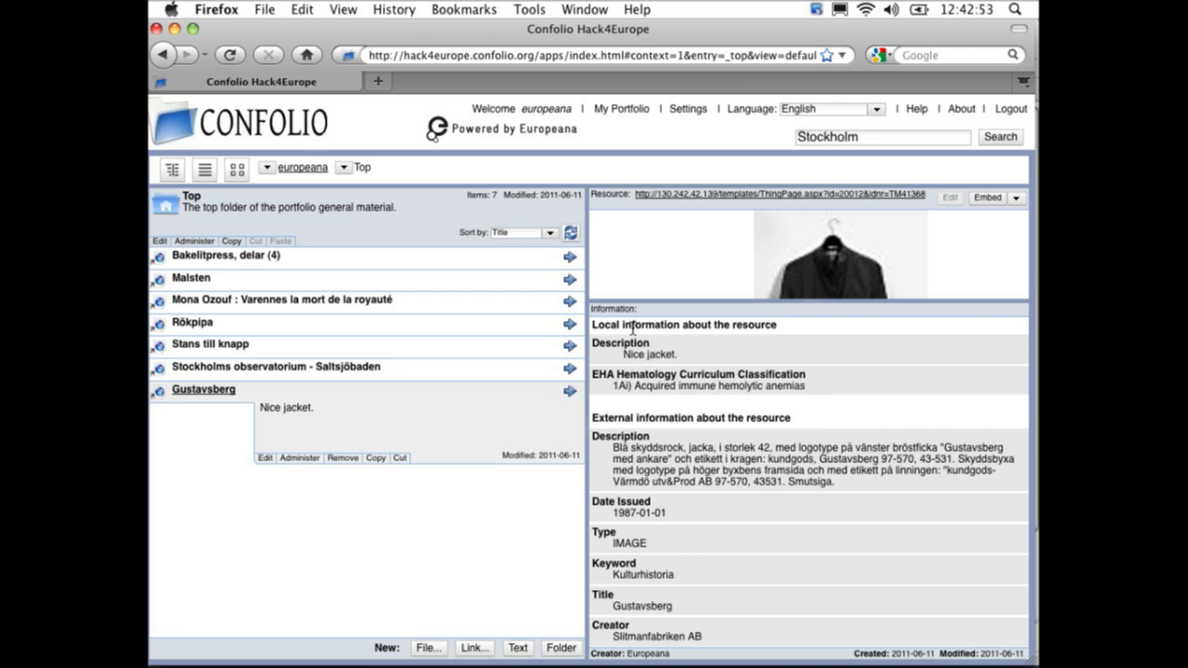
{"action": "scroll", "scroll_direction": "down", "scroll_amount": 3}
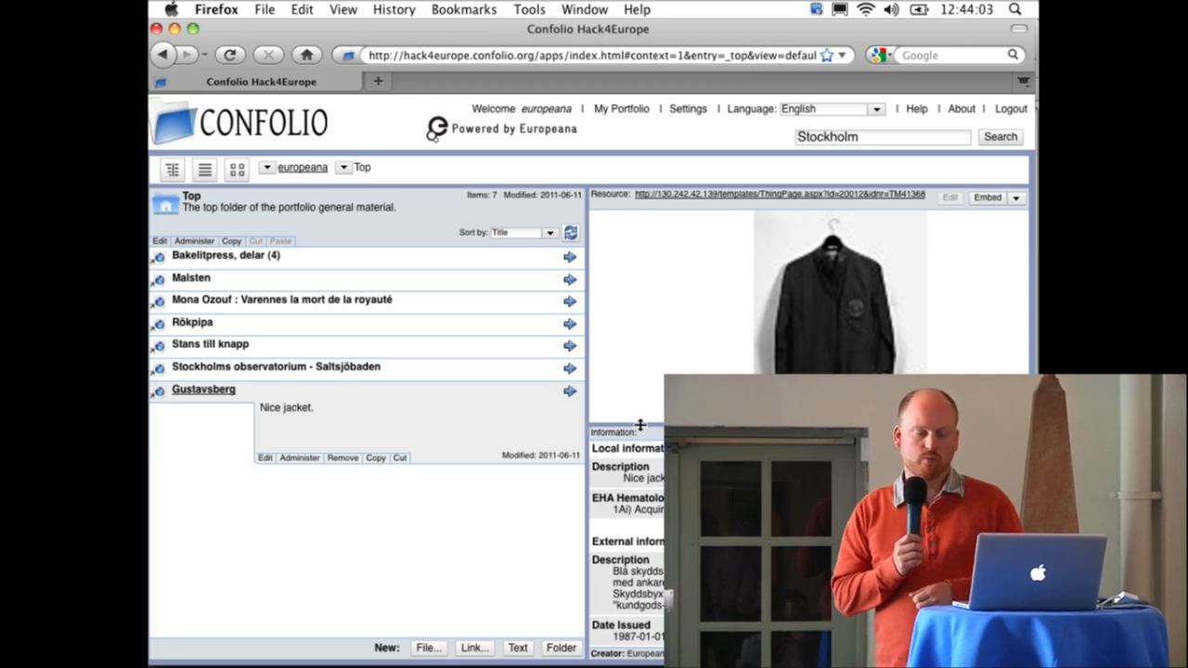
Re-run the Stockholm search to show its results again.
{"action": "left_click", "coordinate": [1000, 137]}
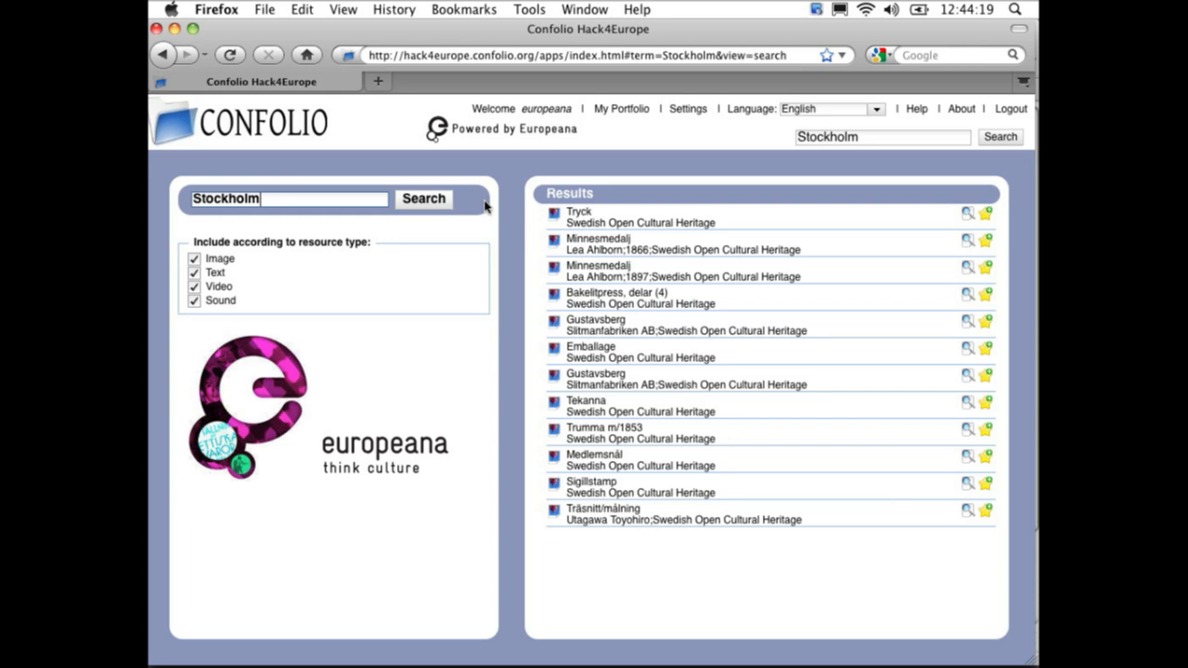